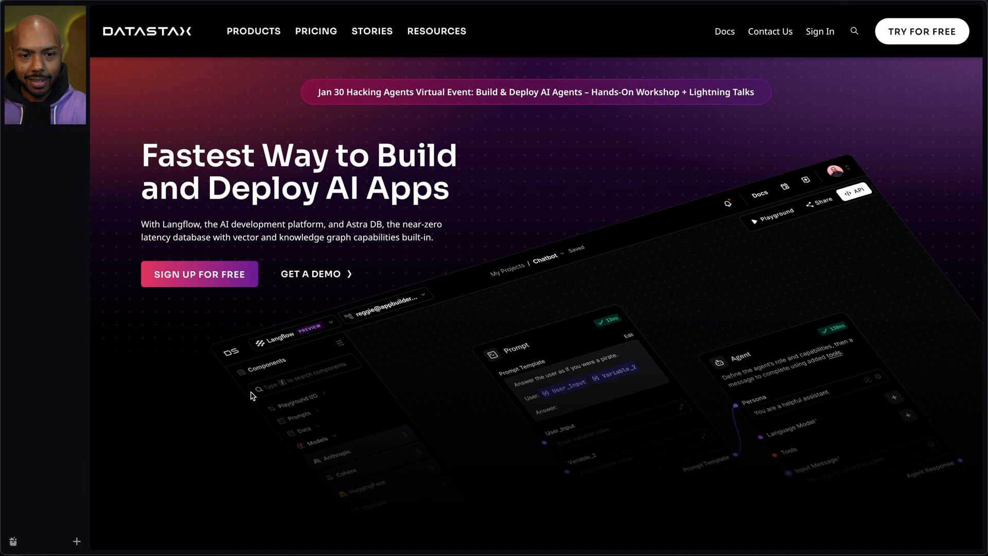
{"action": "mouse_move", "coordinate": [253, 40]}
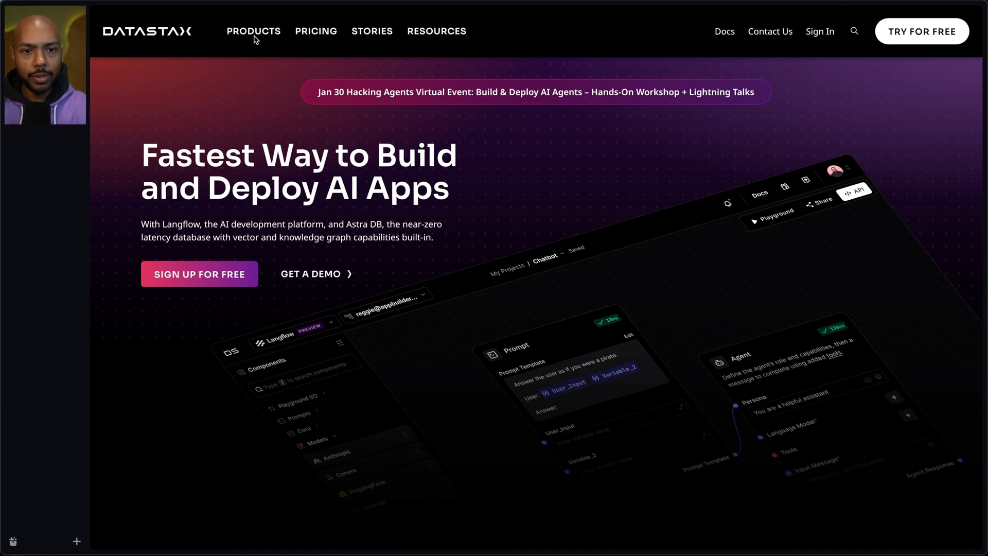
- Start Langflow in the cloud from the DataStax Langflow product page
{"action": "scroll", "scroll_direction": "down", "scroll_amount": 3}
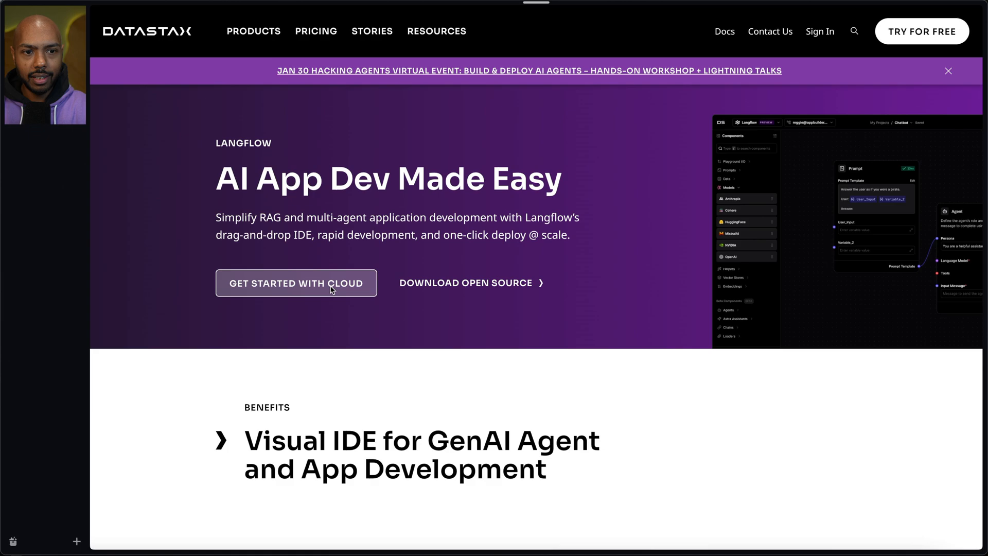
{"action": "left_click", "coordinate": [295, 282]}
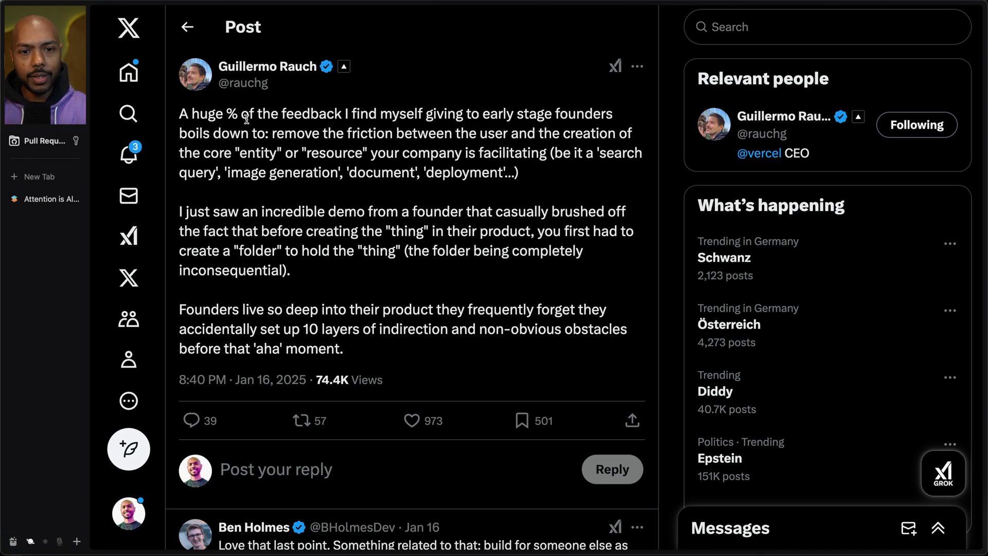
- Highlight the post's passages about removing friction for early-stage founders
{"action": "left_click_drag", "start_coordinate": [227, 114], "coordinate": [341, 114]}
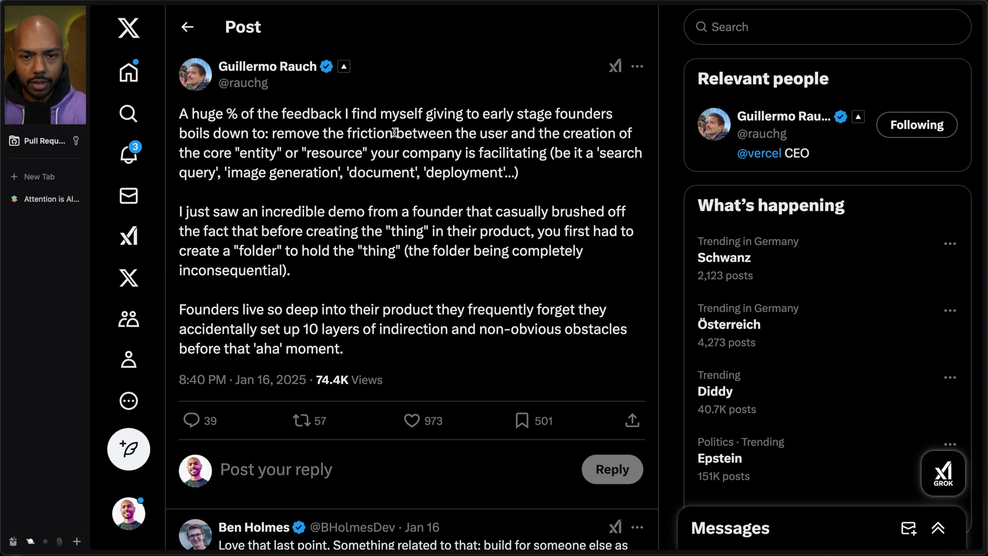
{"action": "left_click_drag", "start_coordinate": [271, 133], "coordinate": [392, 133]}
{"action": "type", "text": "langflow"}
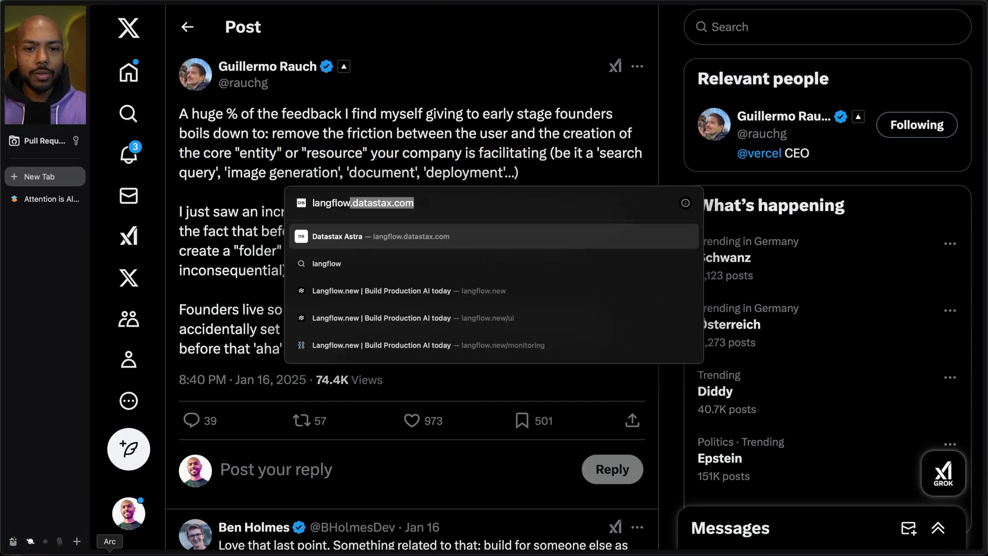
- Load langflow.new in the new tab, landing on the Simple Agent starter flow
{"action": "left_click", "coordinate": [381, 290]}
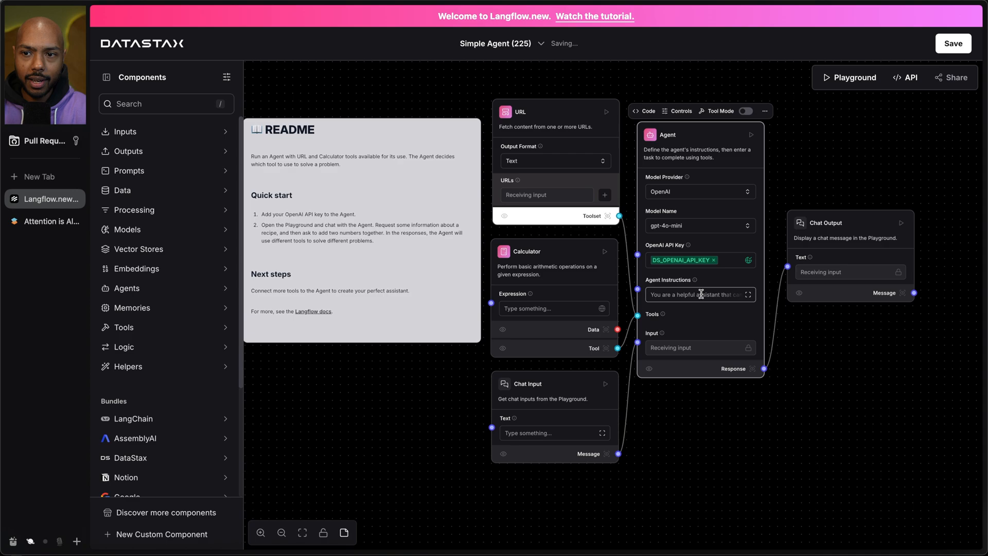
- Rebuild the flow as Chat Input → OpenAI model → Chat Output and bring up the Playground
{"action": "left_click", "coordinate": [594, 16]}
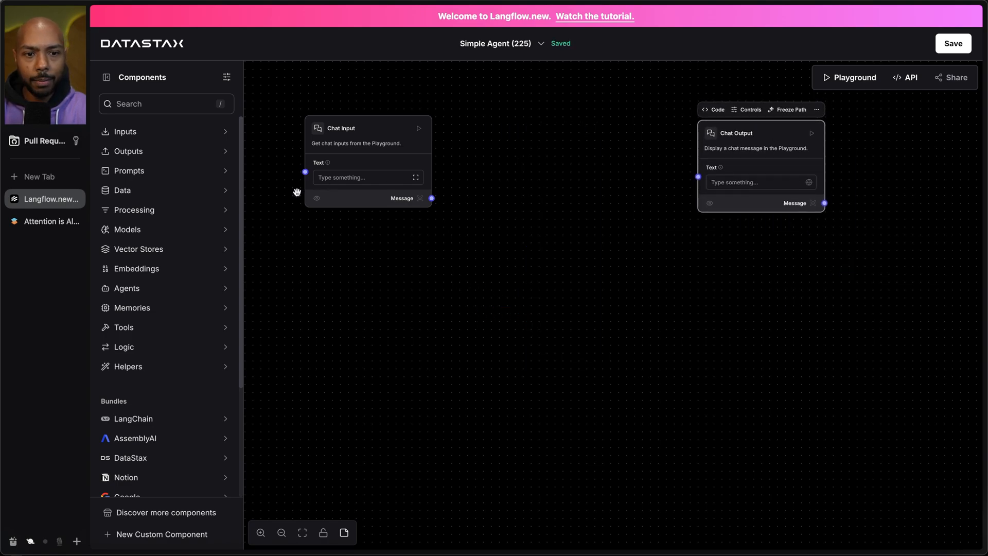
{"action": "scroll", "scroll_direction": "down", "scroll_amount": 3}
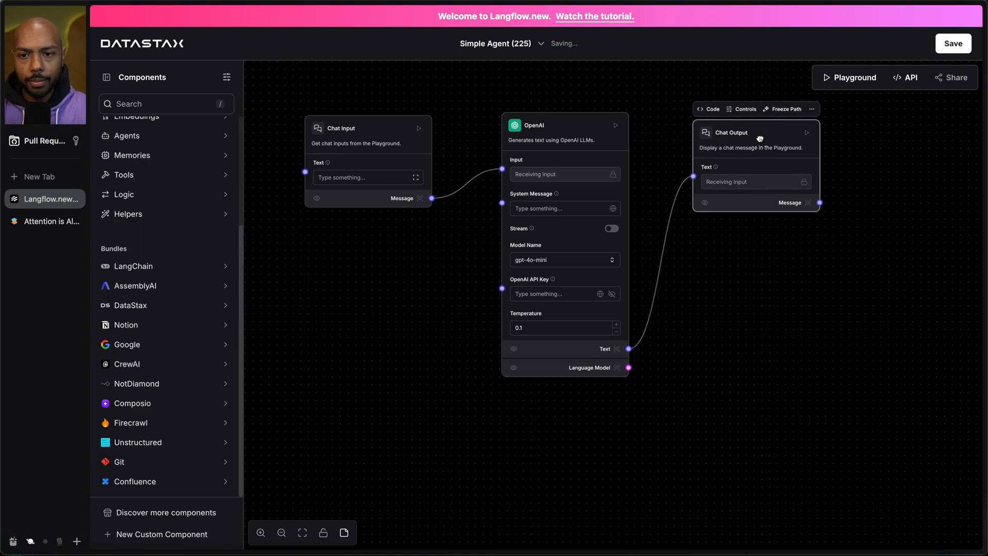
{"action": "left_click", "coordinate": [599, 293]}
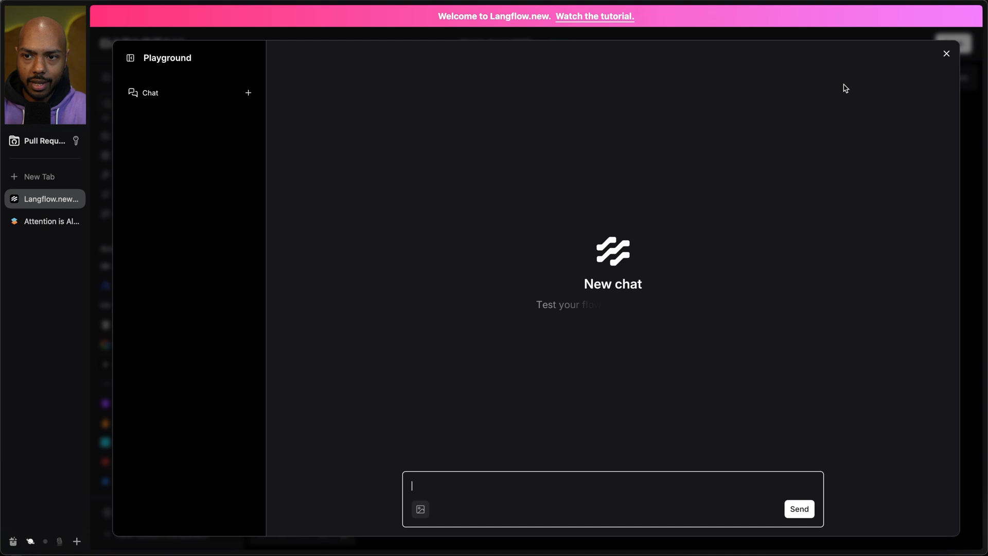
- Send a 'Hi, how' greeting, read the reply, close the Playground and switch to the Attention paper
{"action": "type", "text": "Hi, how"}
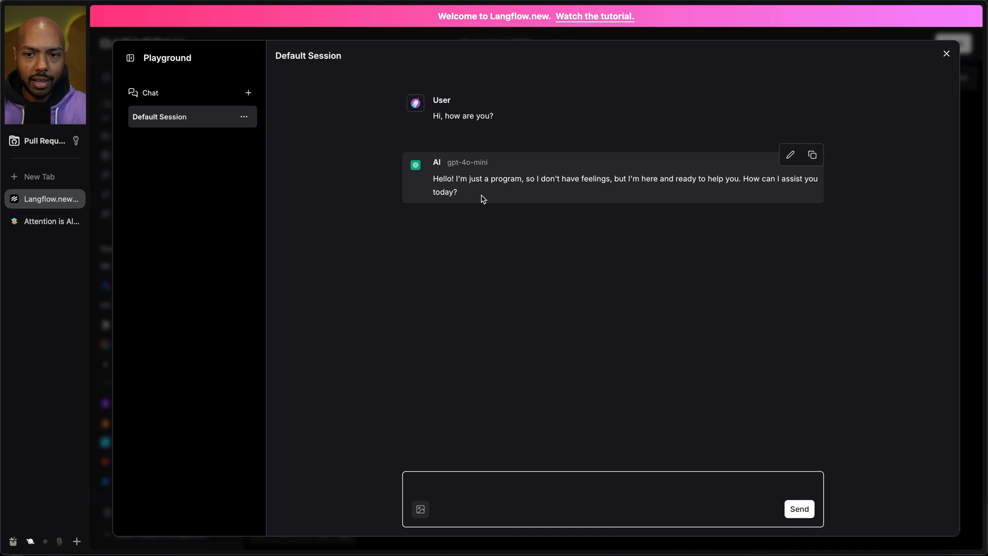
{"action": "mouse_move", "coordinate": [946, 57]}
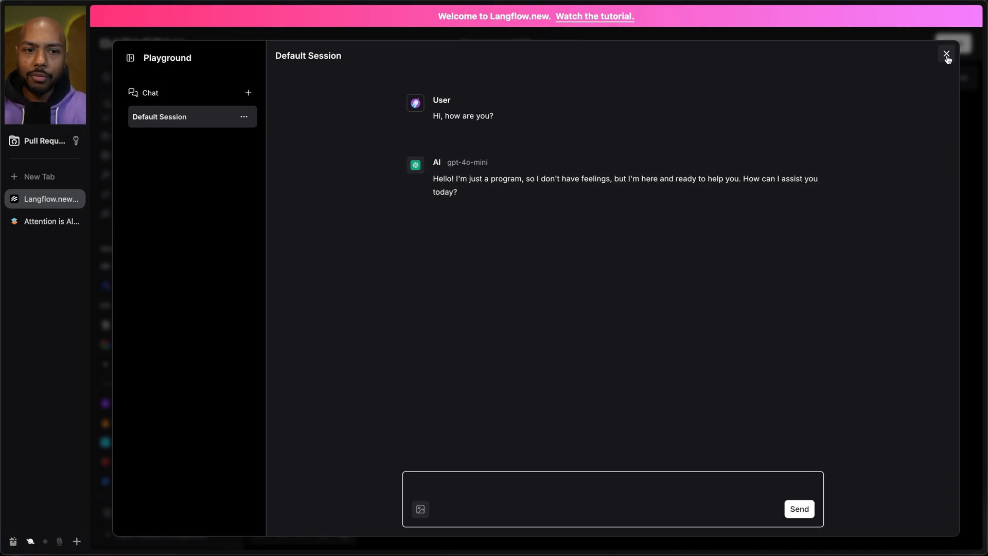
{"action": "left_click", "coordinate": [946, 53]}
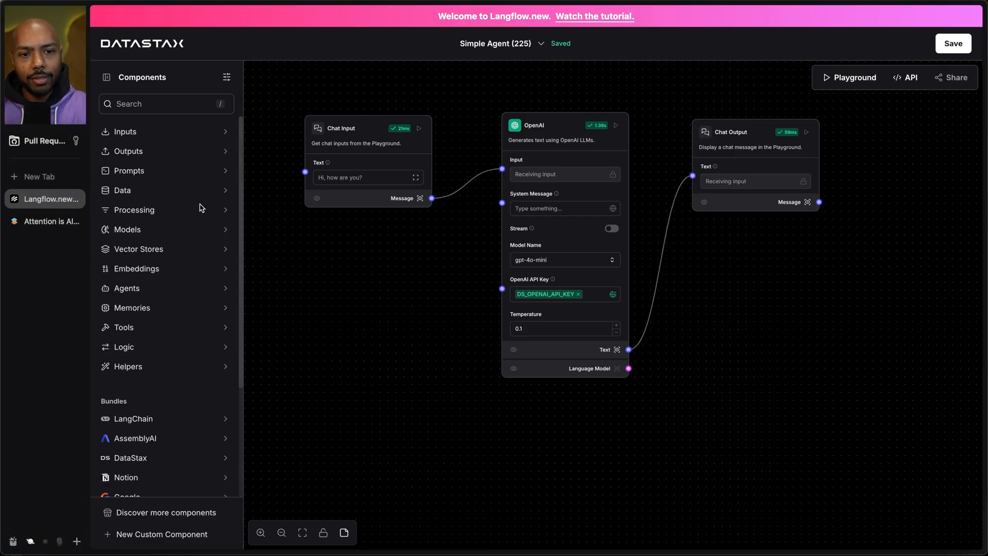
{"action": "left_click", "coordinate": [121, 190]}
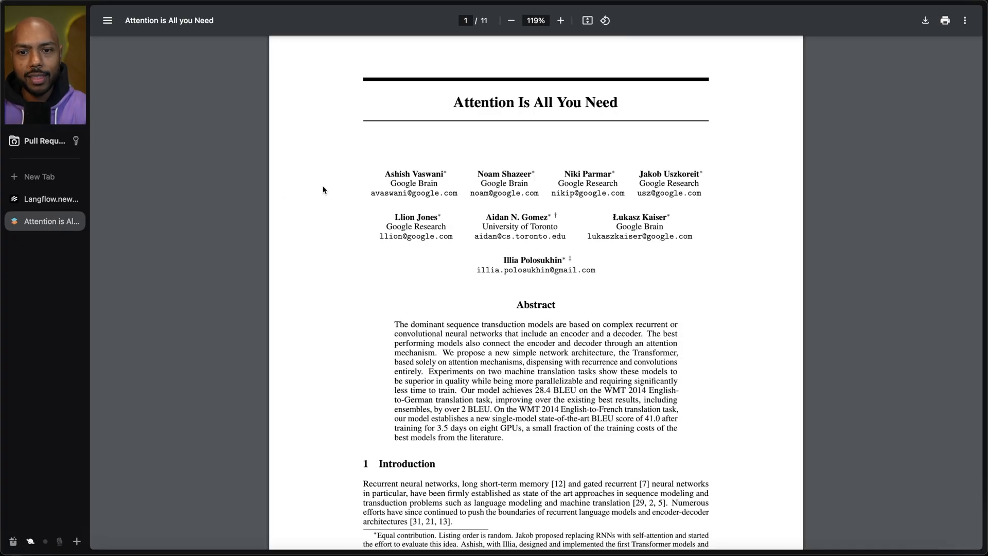
{"action": "mouse_move", "coordinate": [480, 130]}
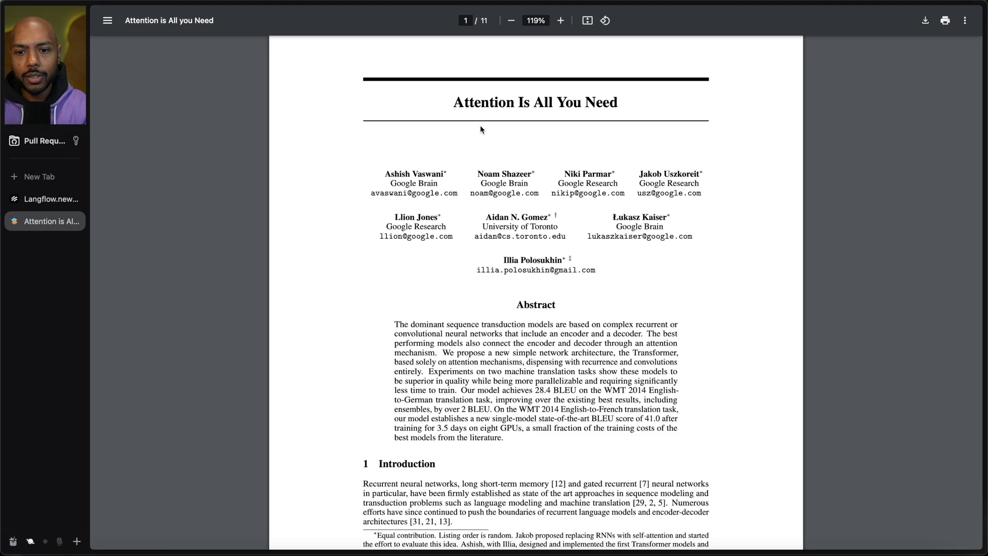
- Scroll the Attention Is All You Need PDF to Figure 1, then return to Langflow
{"action": "scroll", "scroll_direction": "down", "scroll_amount": 3}
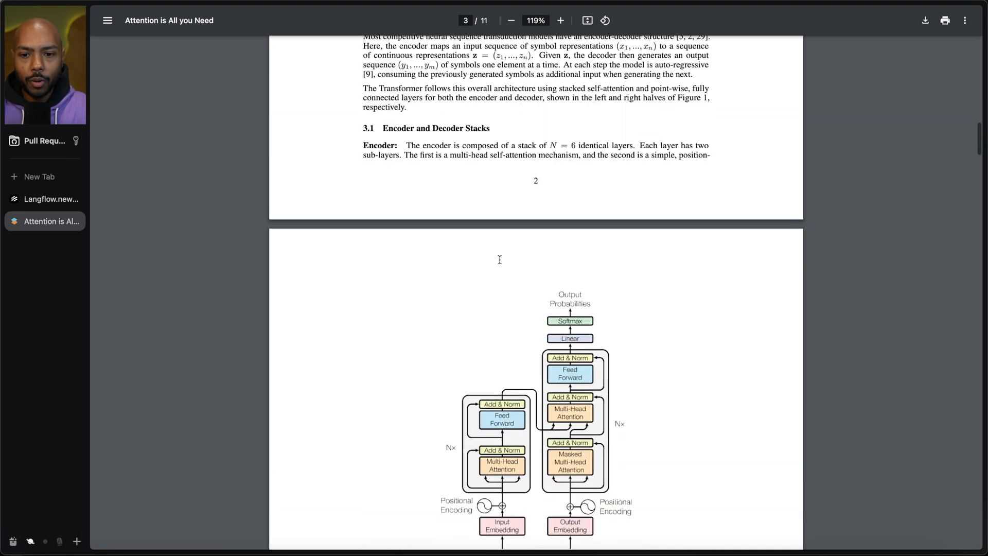
{"action": "scroll", "scroll_direction": "down", "scroll_amount": 3}
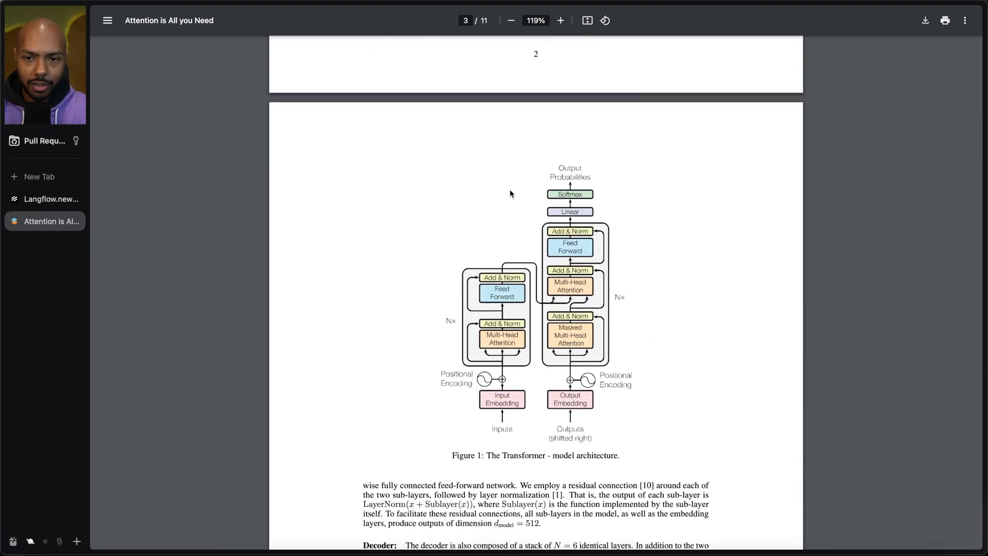
{"action": "scroll", "scroll_direction": "down", "scroll_amount": 3}
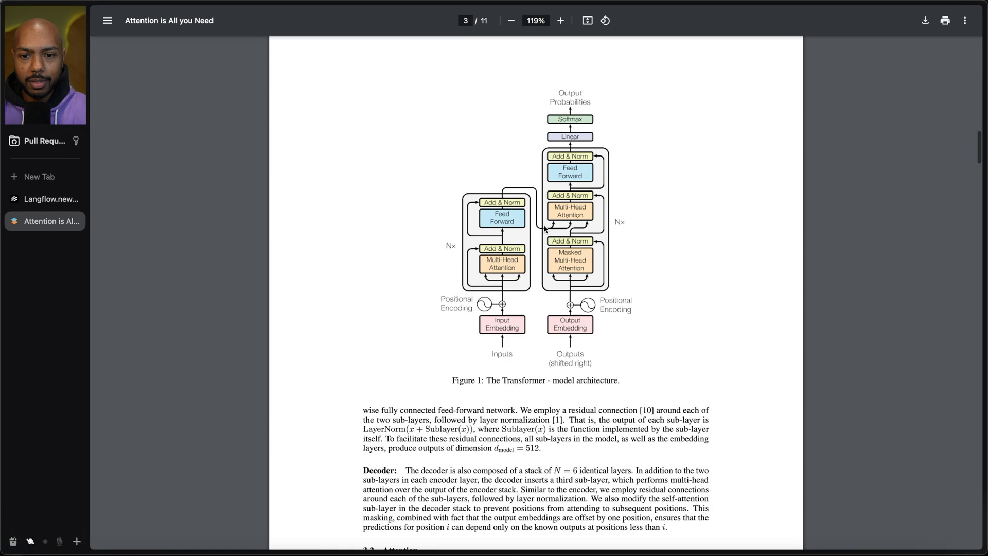
{"action": "scroll", "scroll_direction": "down", "scroll_amount": 3}
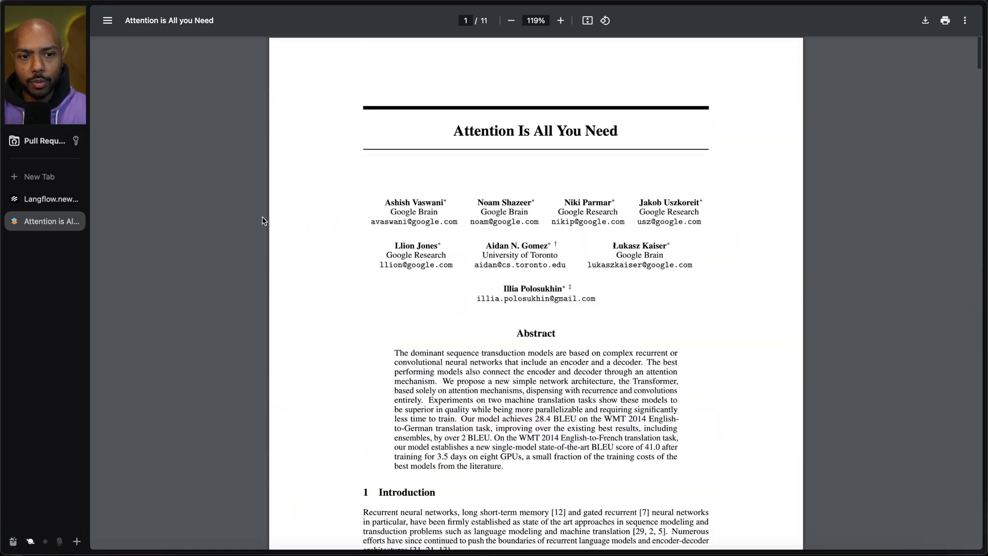
{"action": "left_click", "coordinate": [50, 199]}
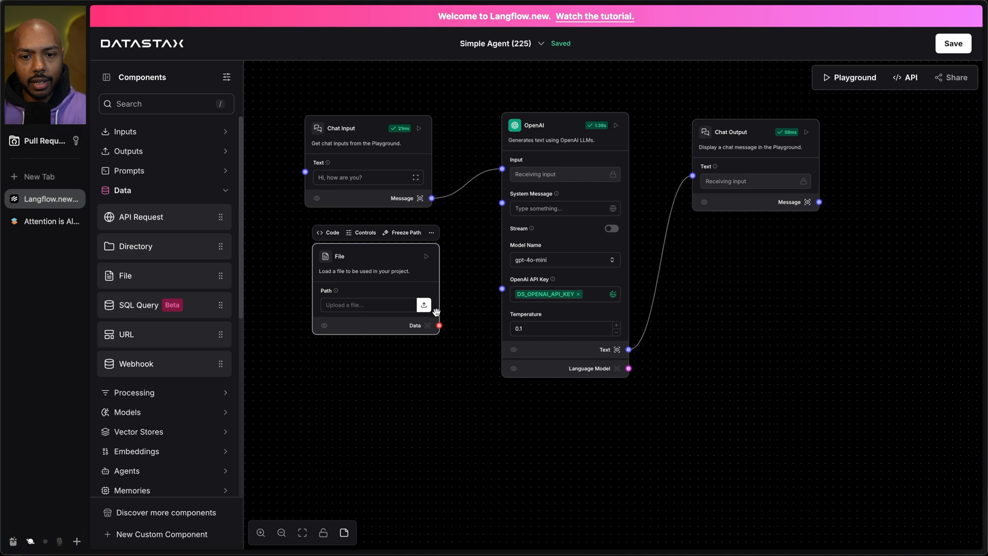
- Upload attention.pdf into the File component and wire its Data output onward
{"action": "left_click", "coordinate": [423, 305]}
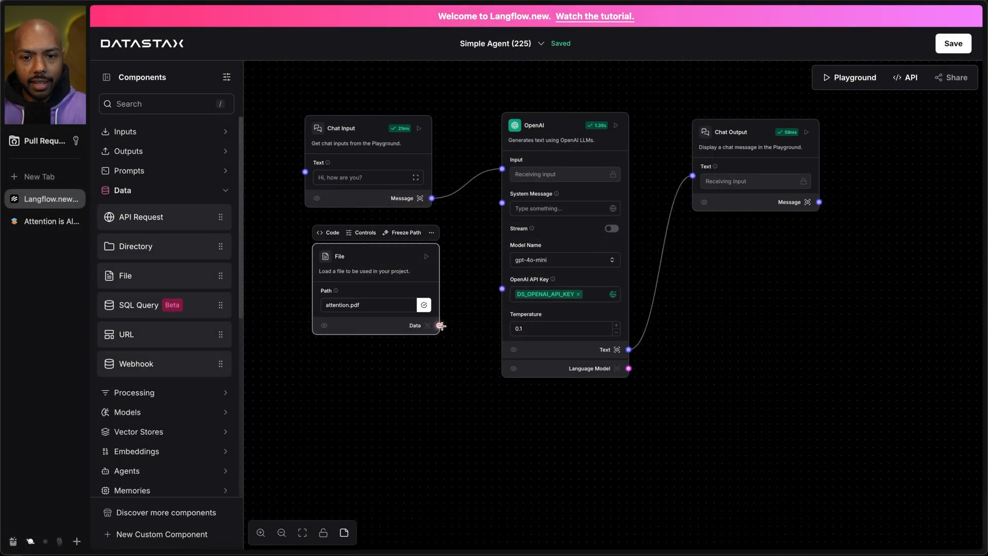
{"action": "left_click", "coordinate": [167, 103]}
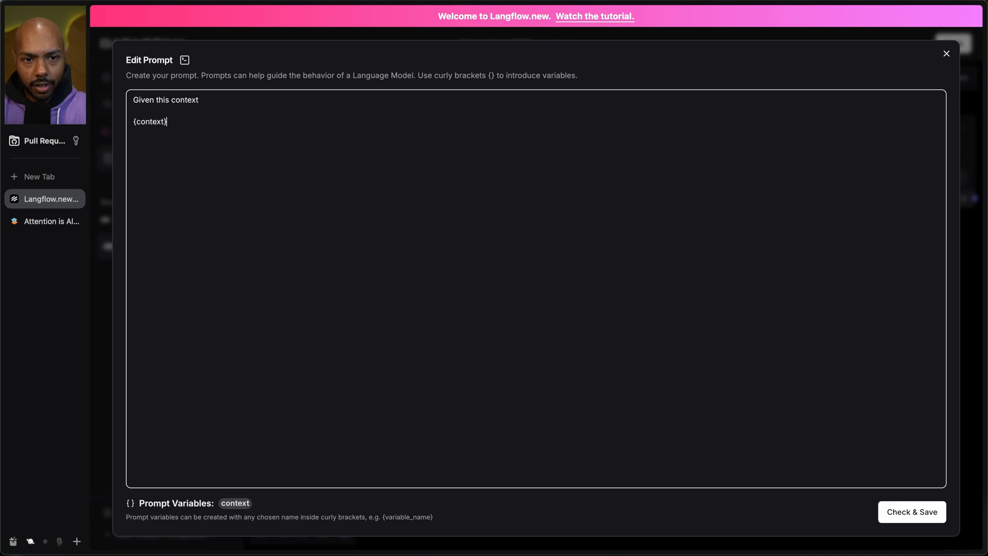
- Write the template 'Answer the question' with {context} and {question} and save it
{"action": "type", "text": "Answer theq"}
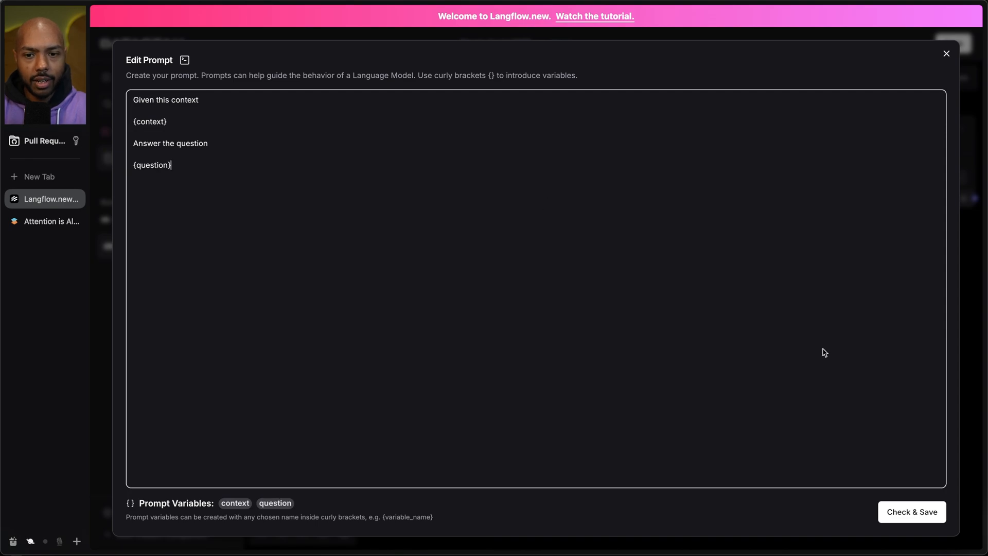
{"action": "left_click", "coordinate": [911, 512]}
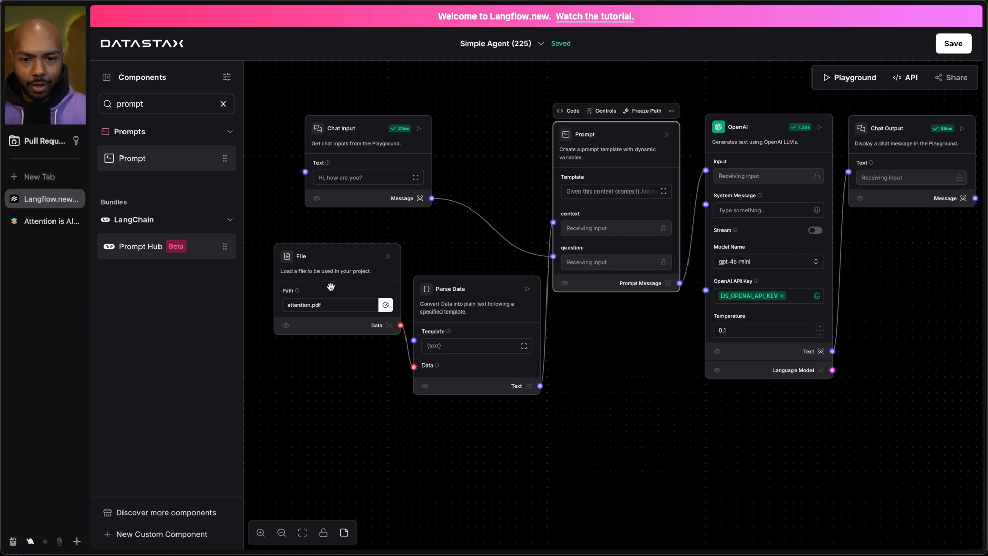
{"action": "mouse_move", "coordinate": [840, 88]}
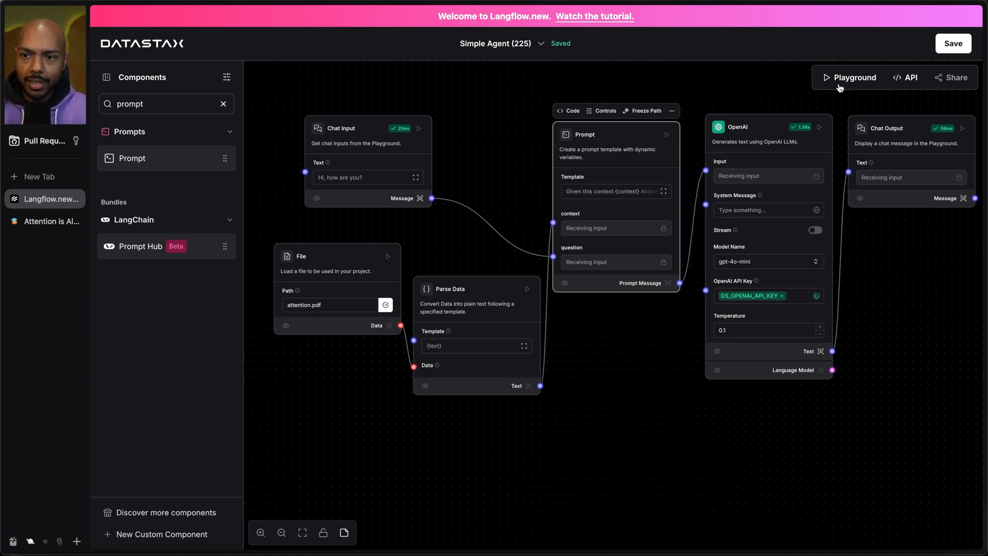
- In the Playground, ask for '(as short as possible) the TLDR of this paper'
{"action": "left_click", "coordinate": [854, 77]}
{"action": "type", "text": "Explain"}
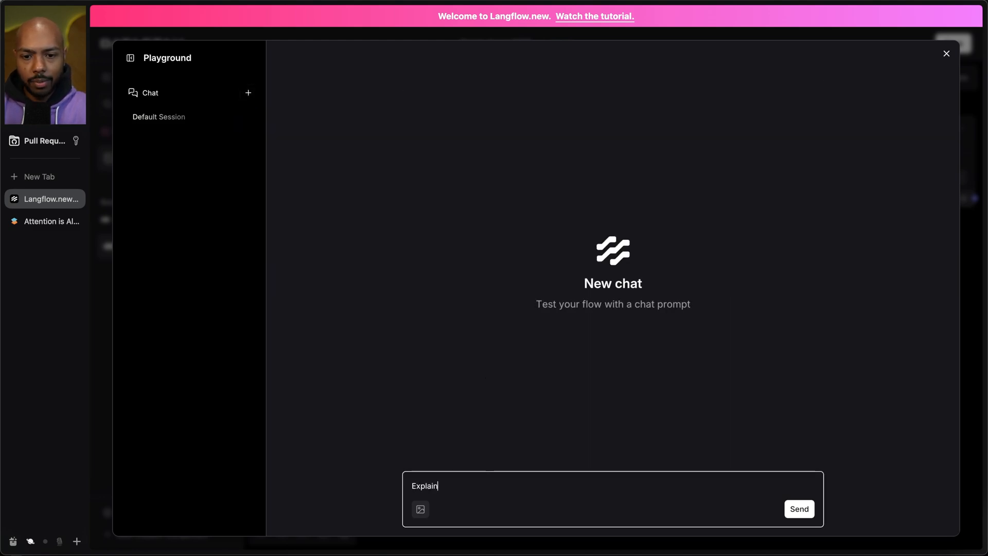
{"action": "type", "text": "(as short as p"}
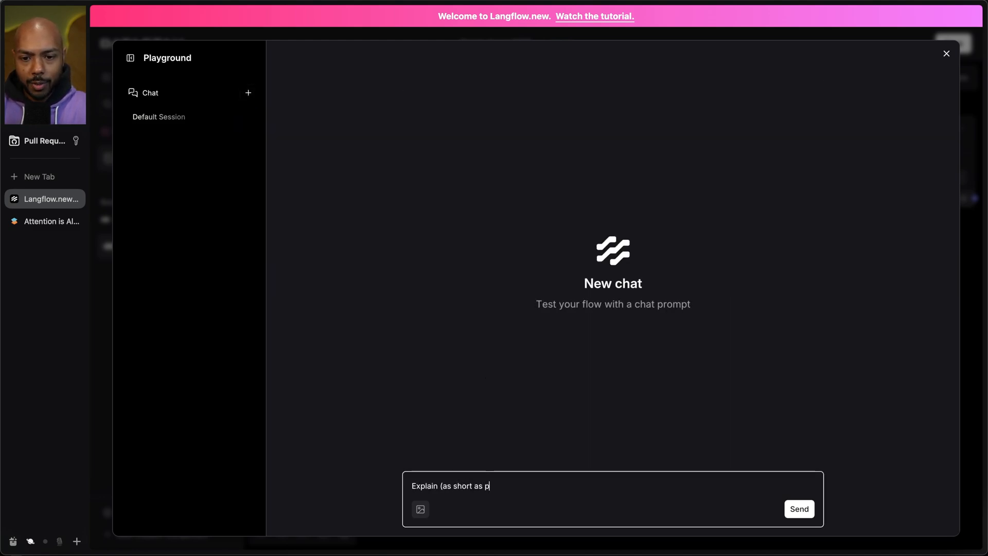
{"action": "type", "text": "ossible) the TL"}
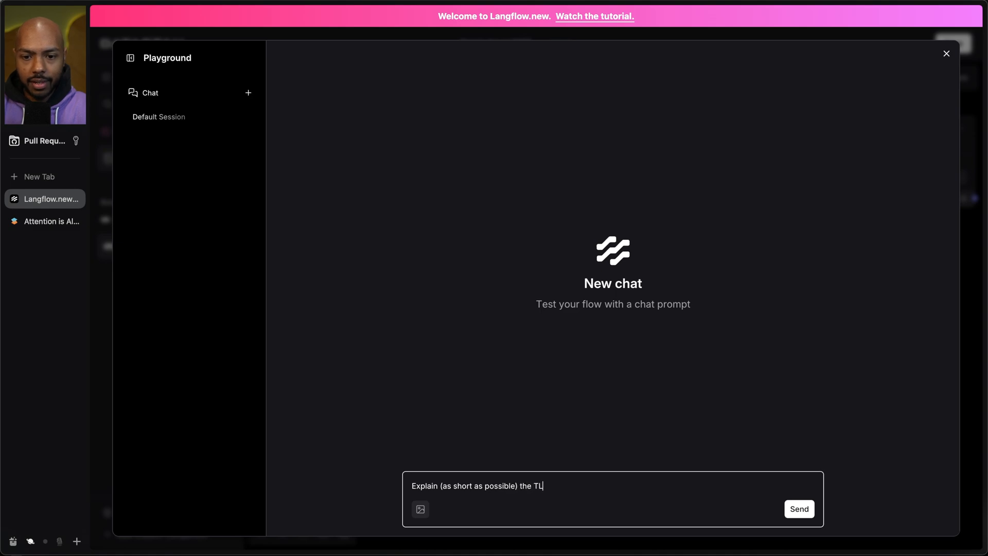
{"action": "type", "text": "DR of this paper"}
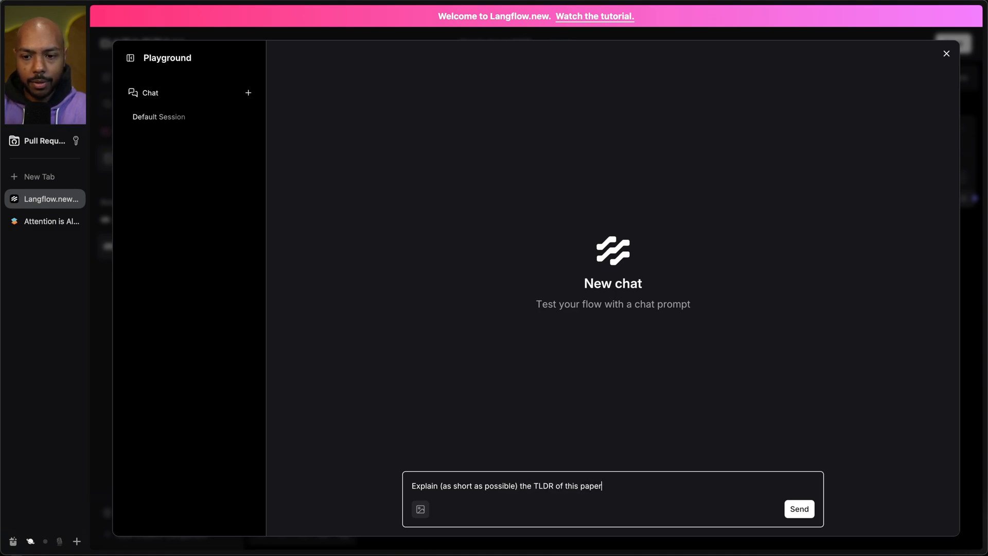
{"action": "left_click", "coordinate": [799, 508]}
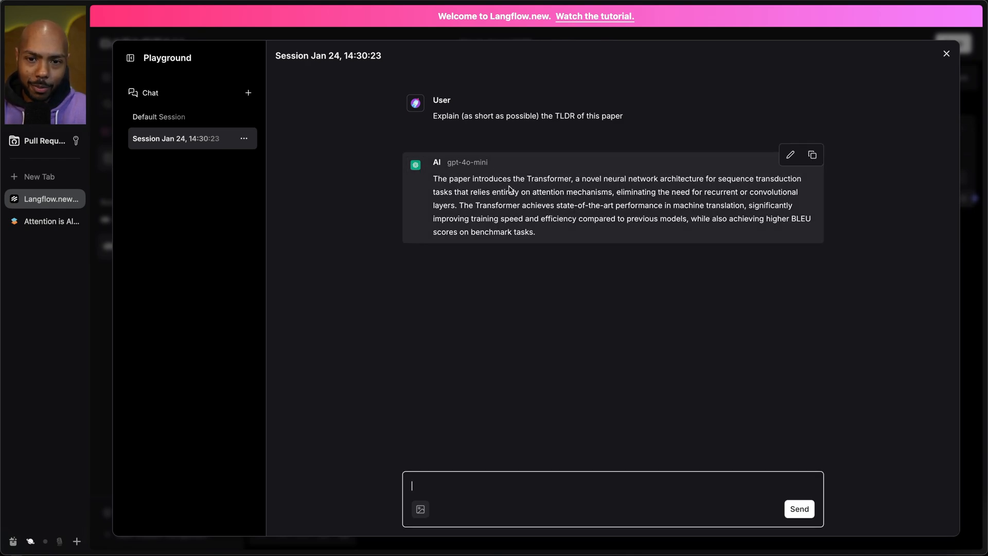
{"action": "mouse_move", "coordinate": [613, 178]}
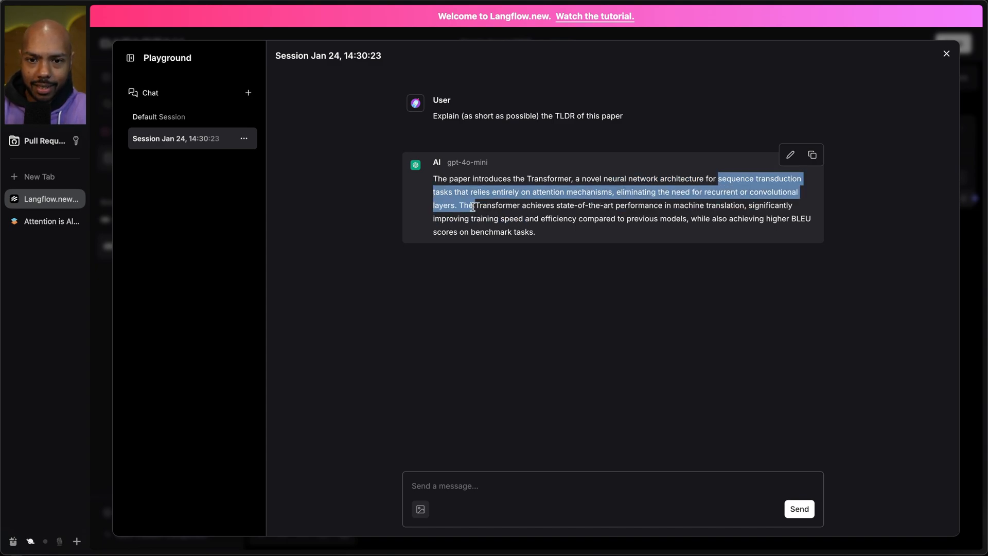
- Ask 'Answer shortly: what is sequence transduction tasks?'
{"action": "type", "text": "A"}
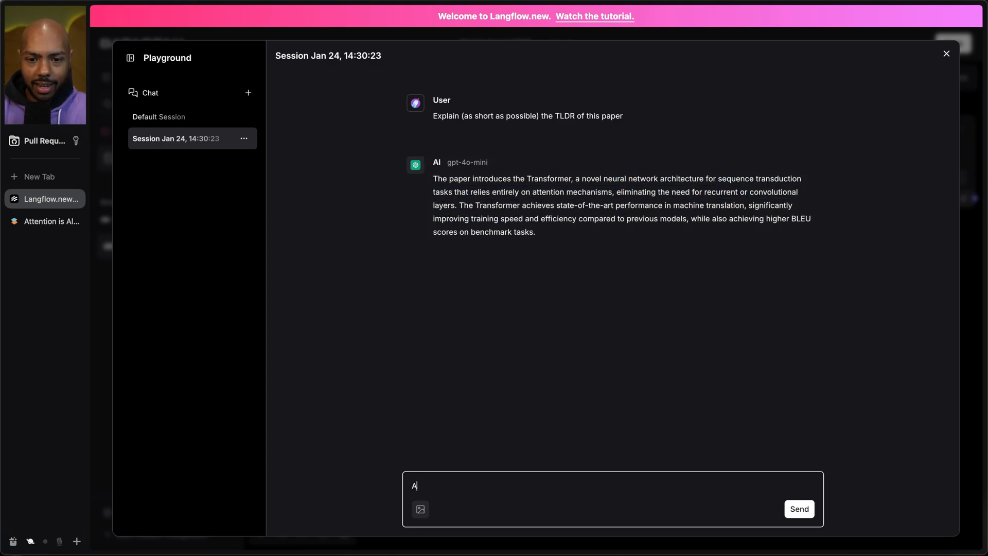
{"action": "type", "text": "Answer shortly: w"}
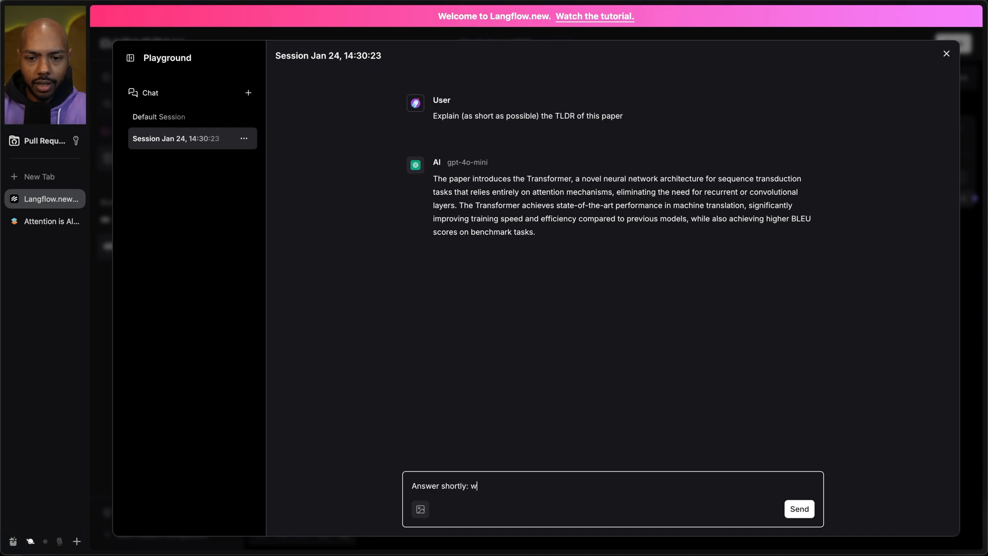
{"action": "type", "text": "hat is sequence transduction tasks?"}
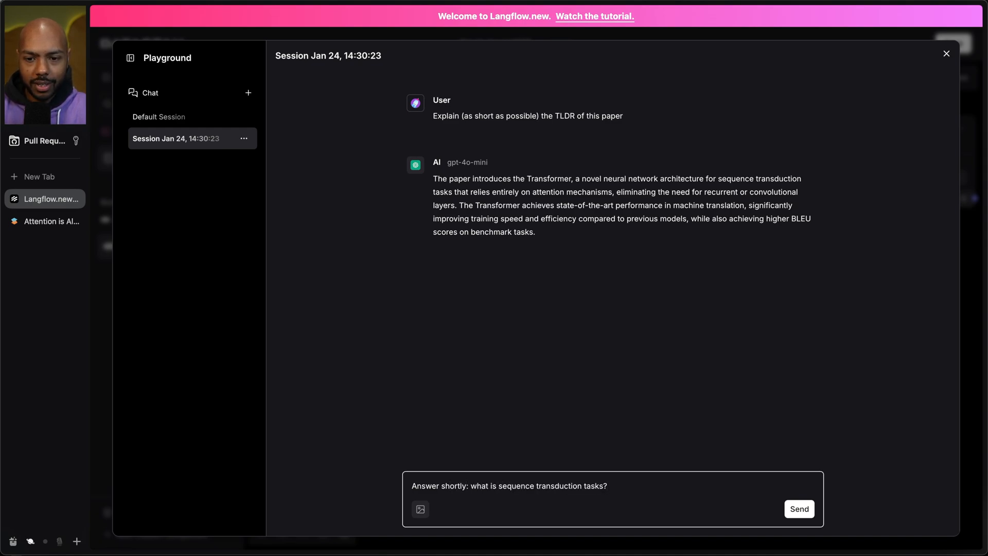
{"action": "left_click", "coordinate": [799, 508]}
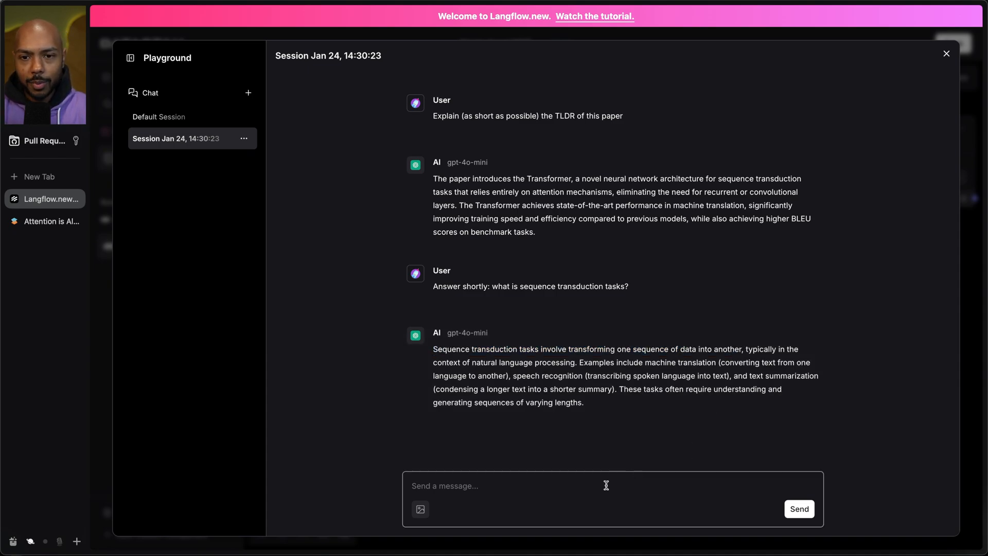
- Ask 'Who are the authors of this paper?' and verify the listed authors against the PDF
{"action": "type", "text": "Who are the"}
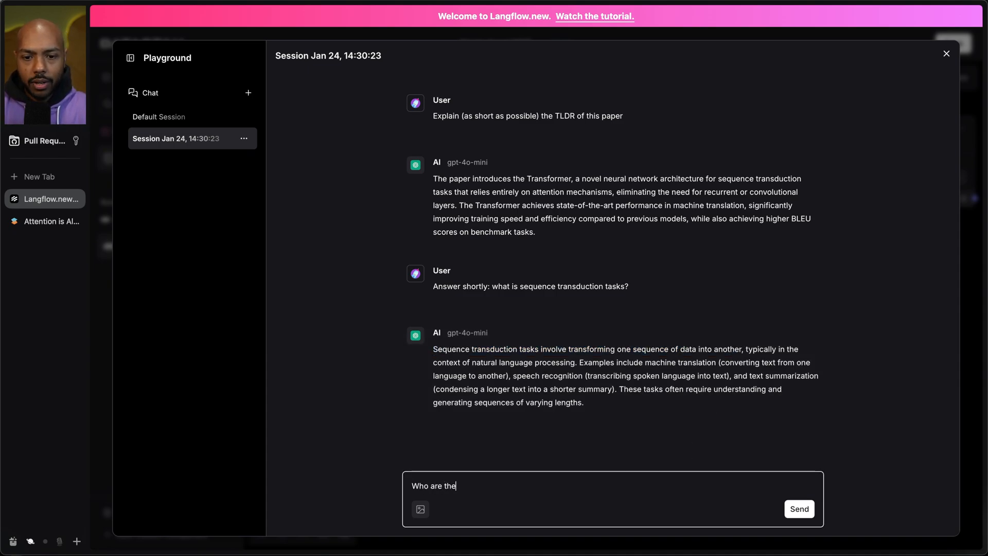
{"action": "type", "text": "authors of this paper?"}
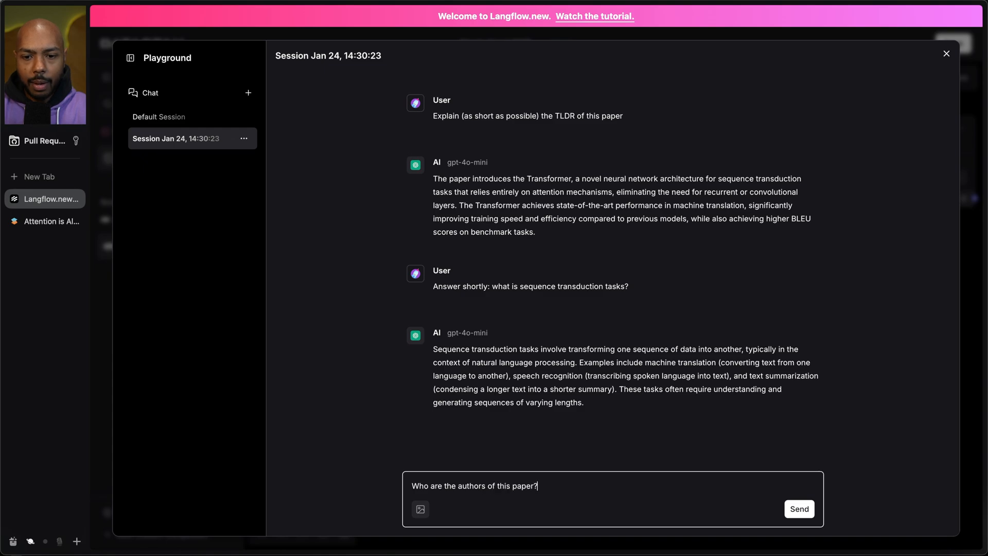
{"action": "left_click", "coordinate": [799, 509]}
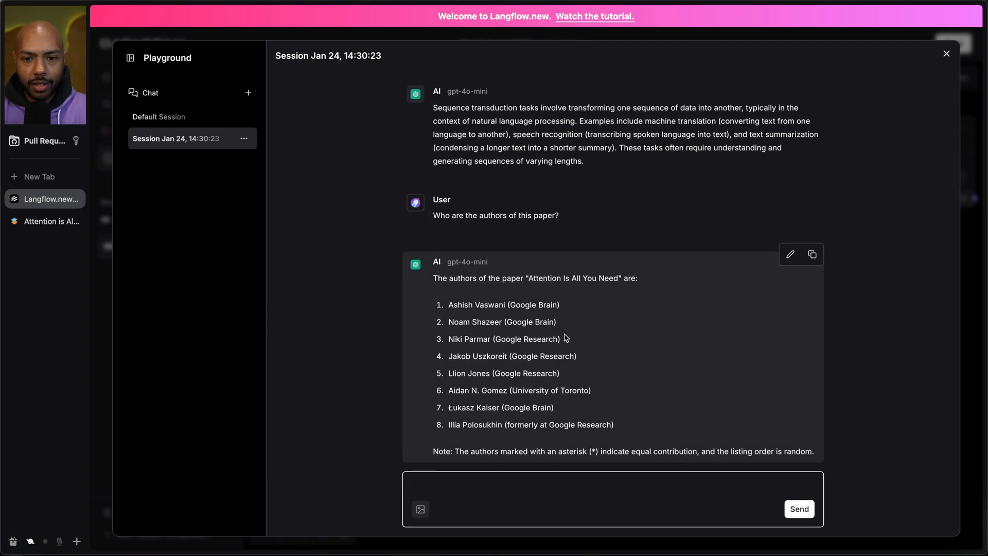
{"action": "double_click", "coordinate": [504, 305]}
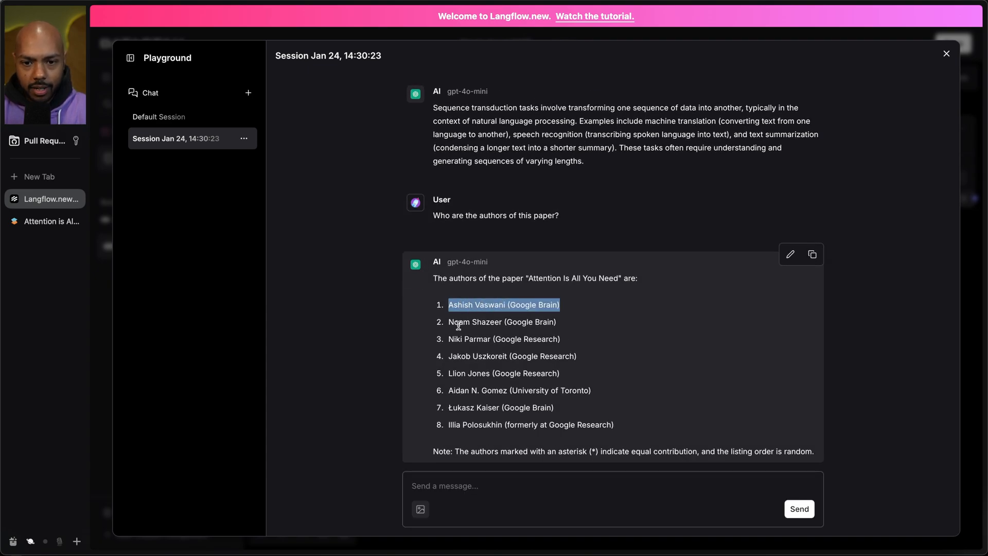
{"action": "mouse_move", "coordinate": [240, 257]}
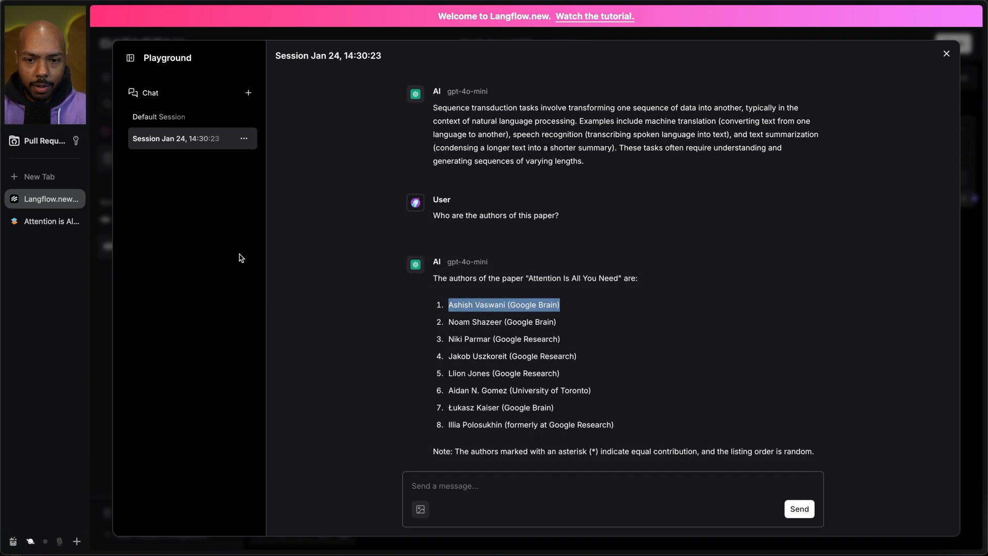
{"action": "left_click", "coordinate": [51, 221]}
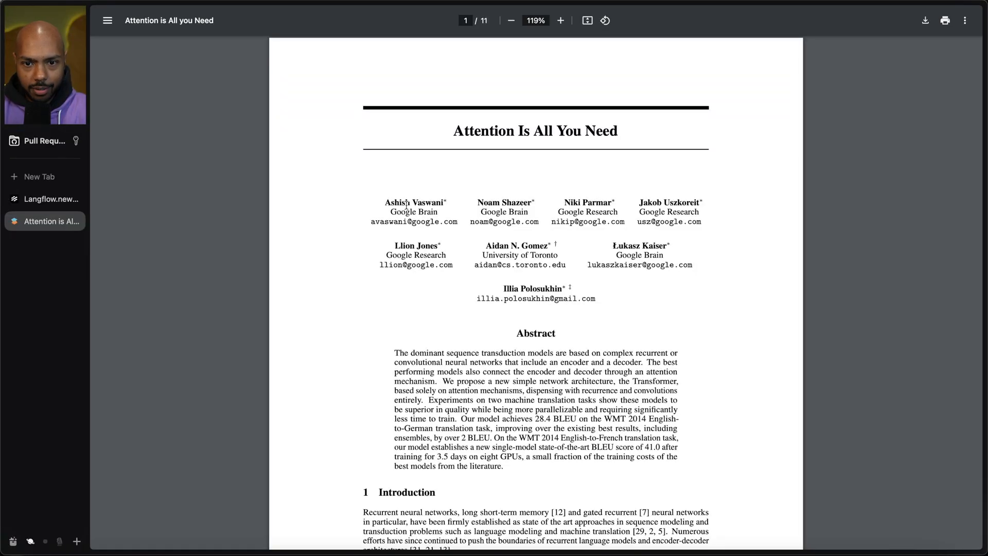
{"action": "left_click", "coordinate": [49, 199]}
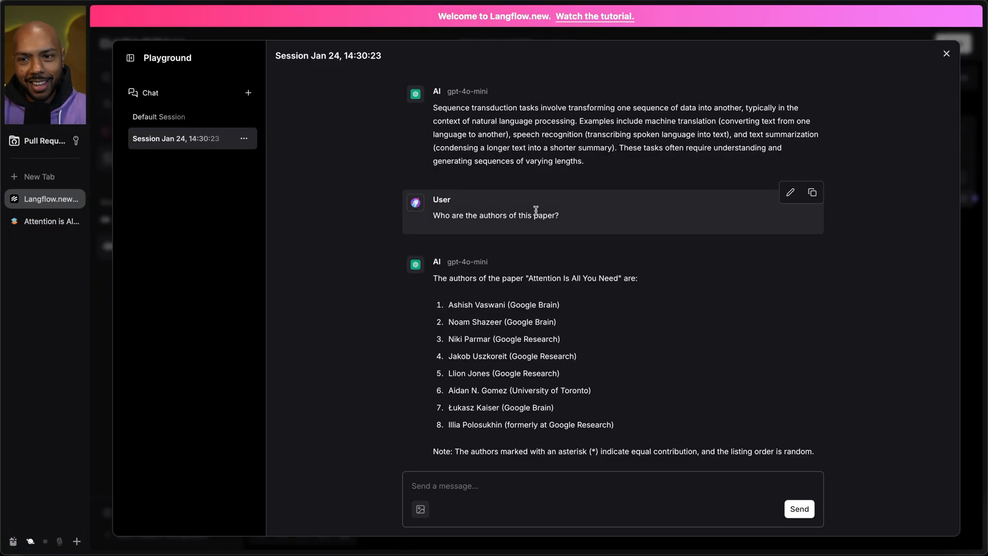
- Close the Playground and return to the flow canvas showing every component's completed run
{"action": "left_click", "coordinate": [946, 53]}
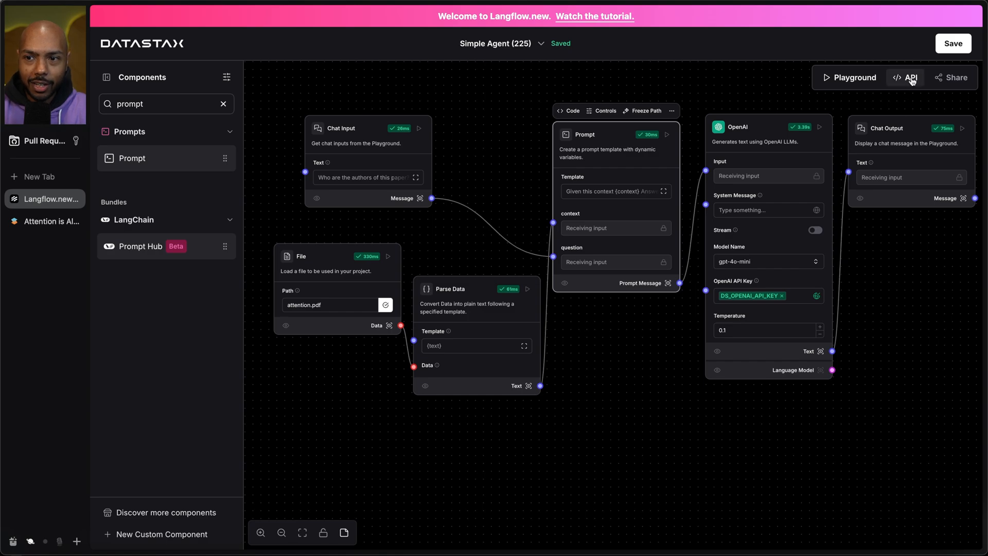
{"action": "mouse_move", "coordinate": [736, 436]}
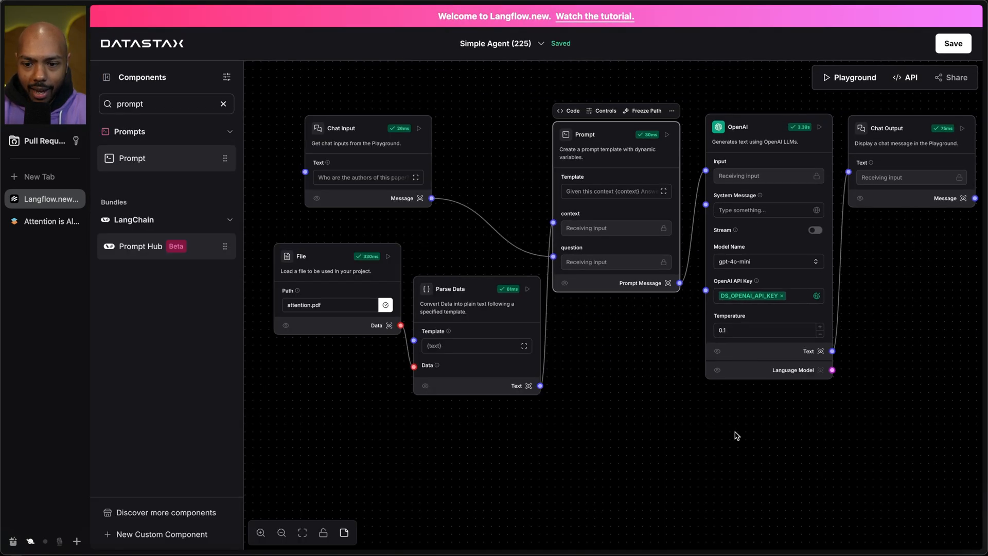